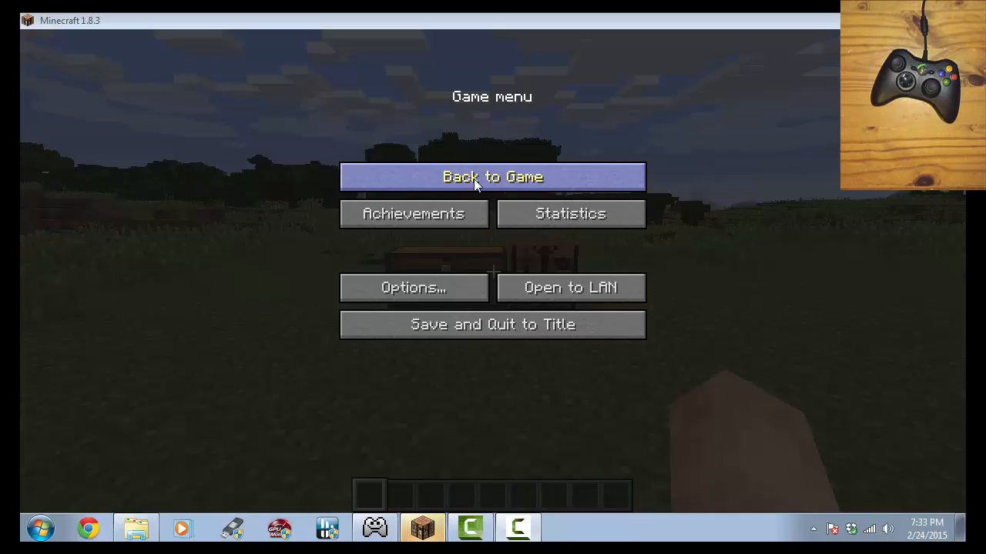
- Resume play, reopen the game menu with Esc, then return to the grassy world
left_click(492, 176)
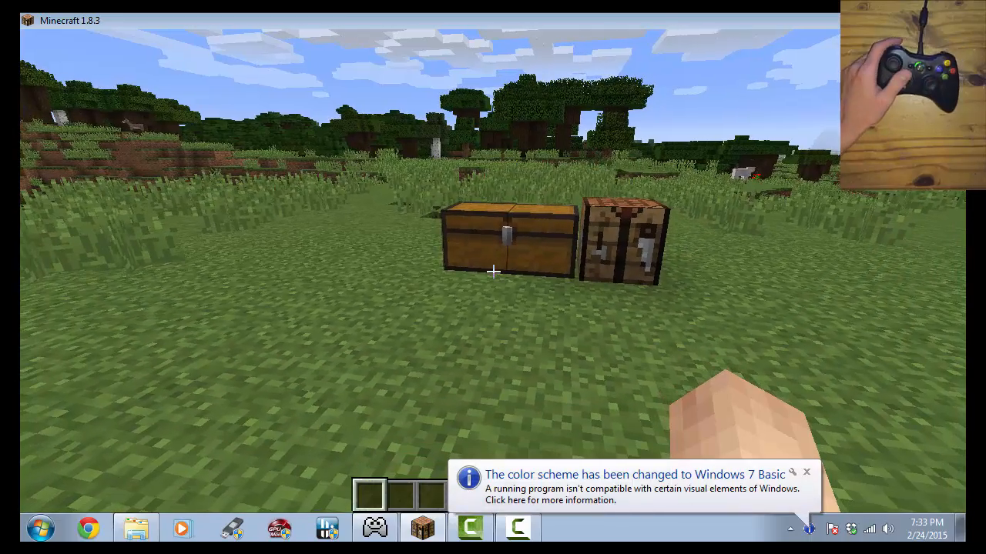
key("Escape")
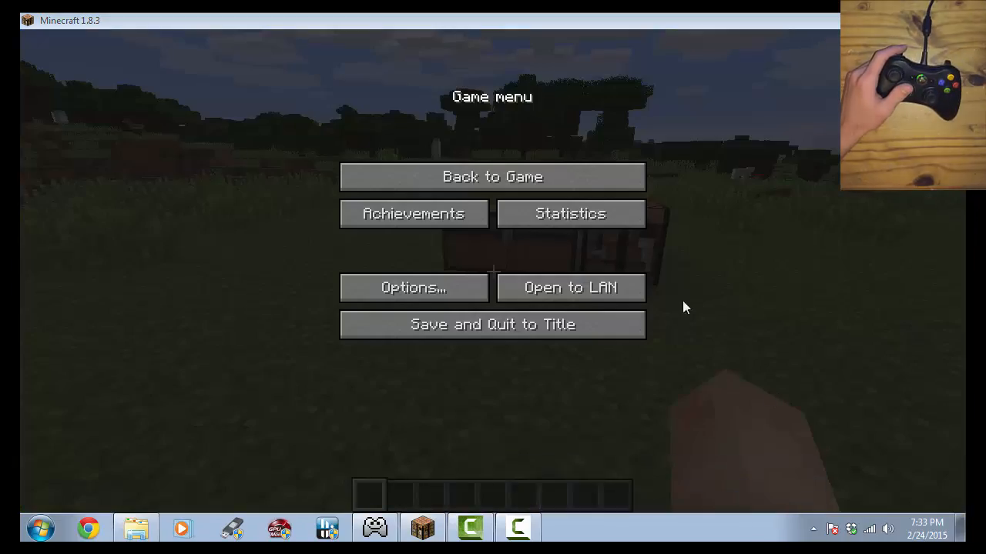
left_click(492, 176)
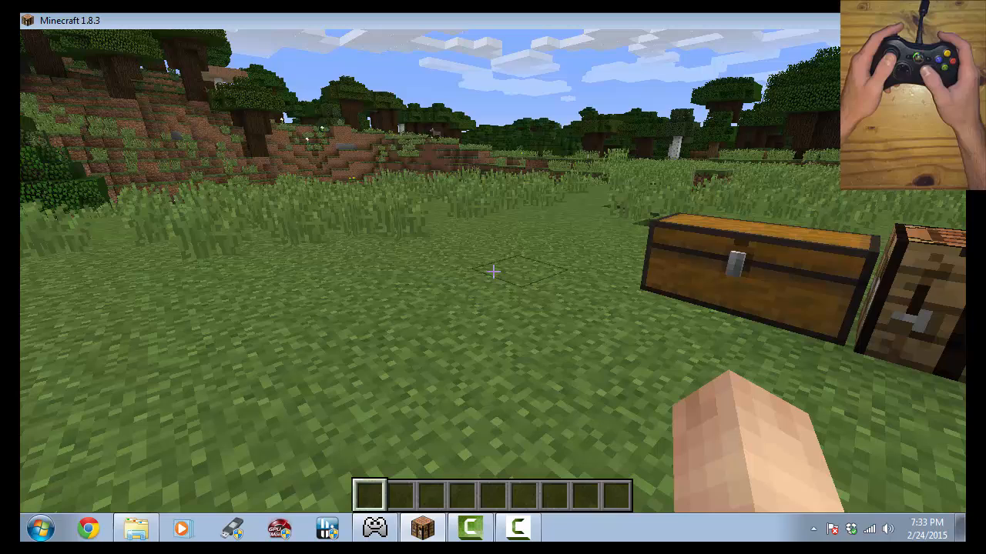
- Take a Podzol block from the creative Building Blocks list into the first hotbar slot
key("e")
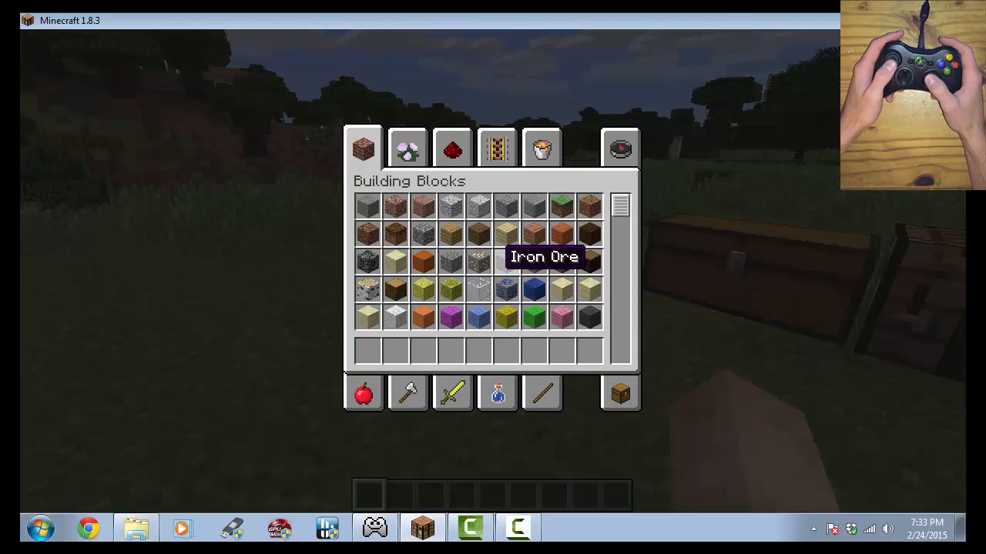
scroll("down", 3)
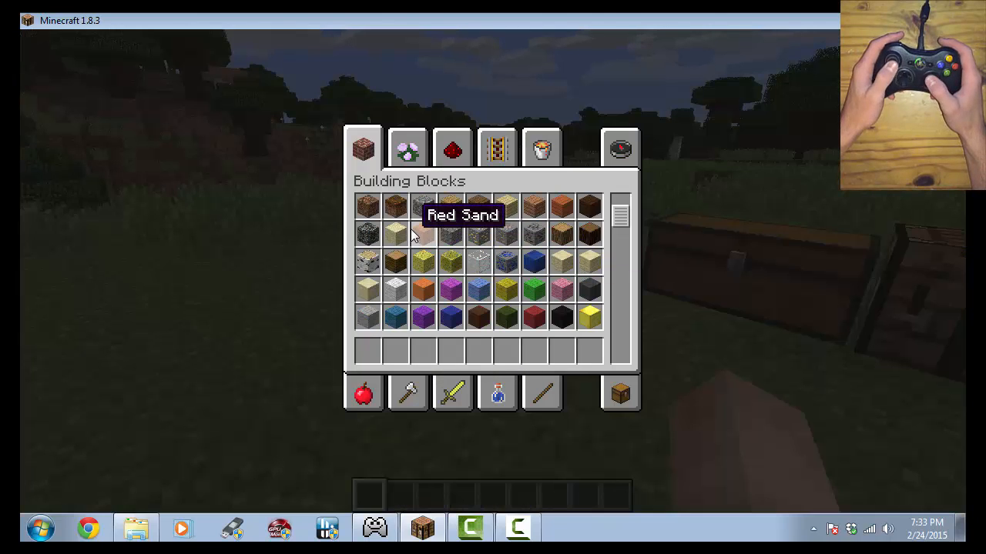
mouse_move(424, 287)
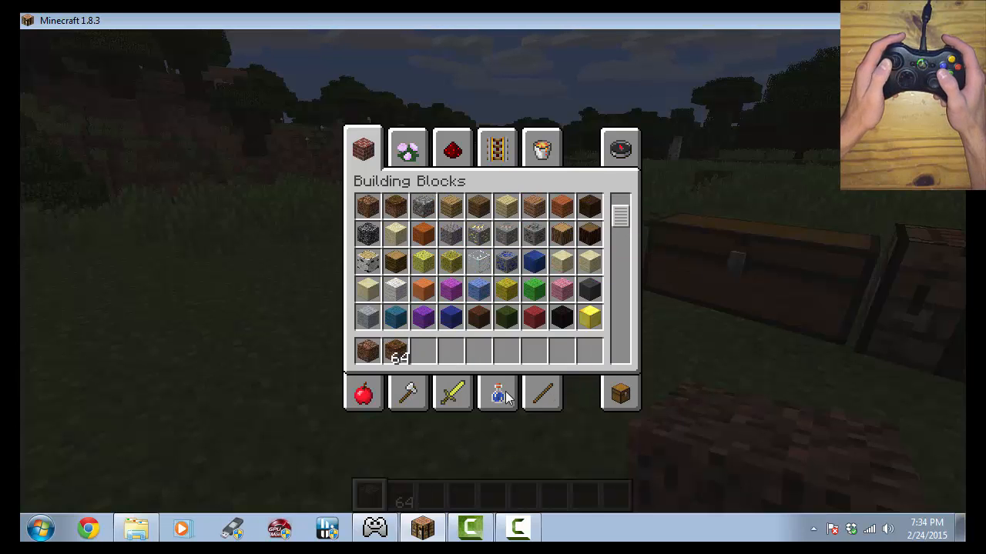
left_click(620, 393)
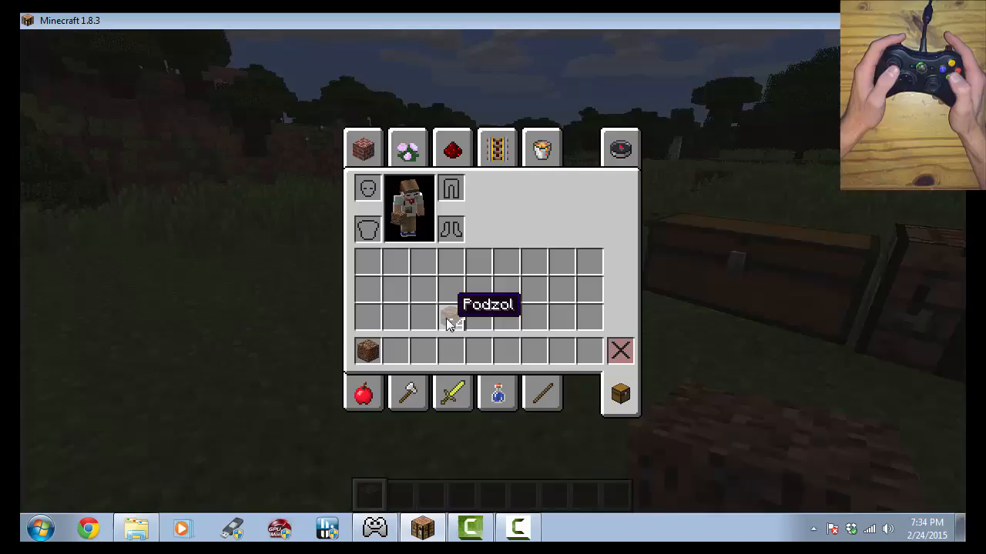
- Move a single Podzol and a 64-stack of Podzol from the large chest into the hotbar
key("e")
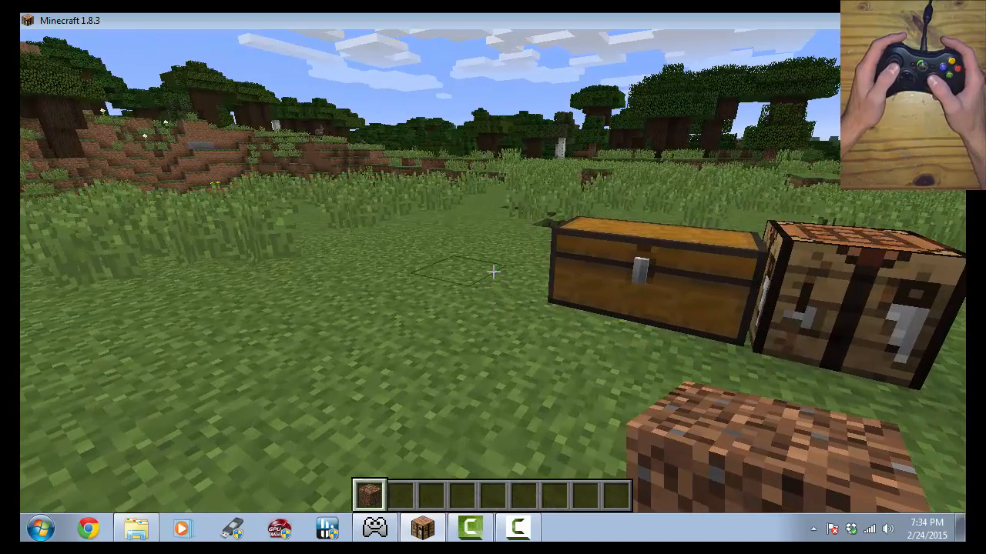
key("e")
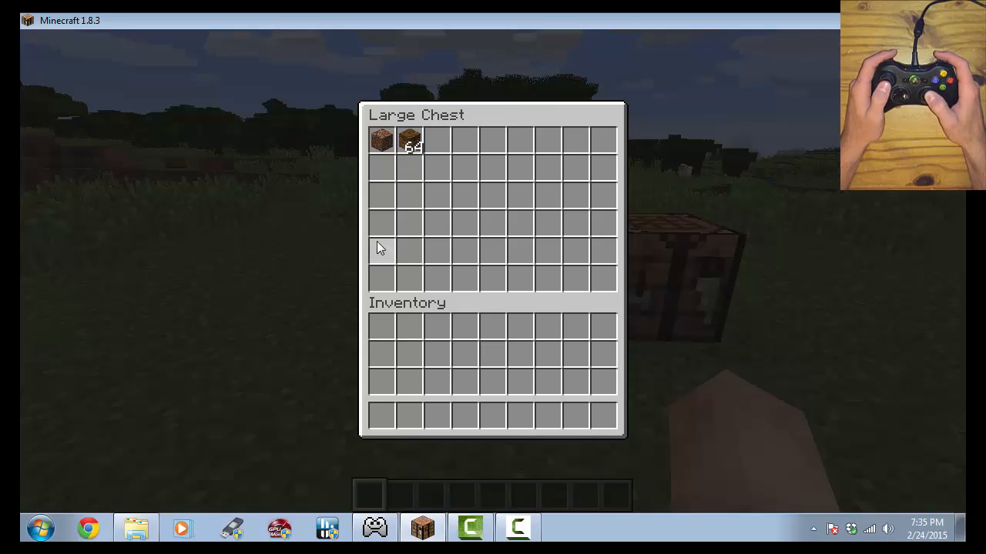
mouse_move(411, 146)
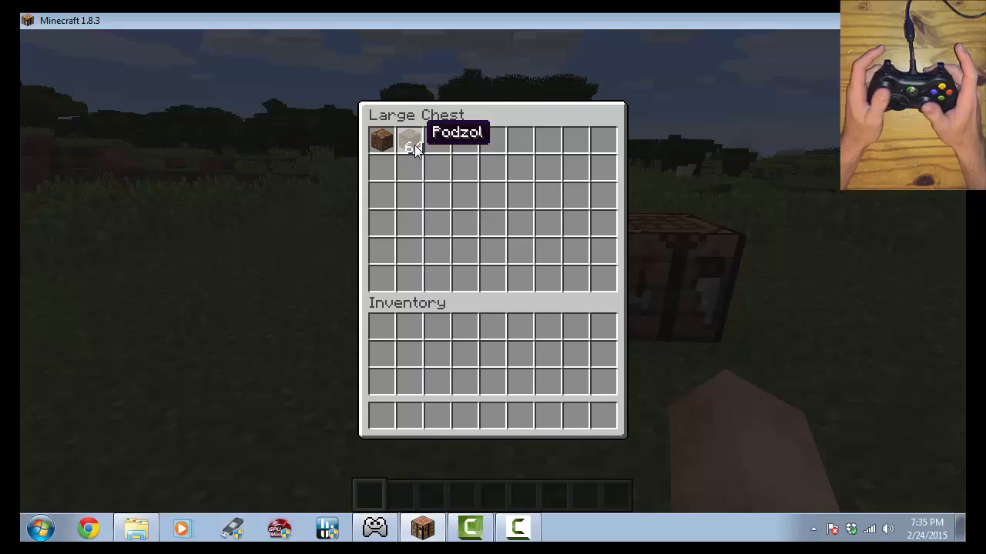
key("Escape")
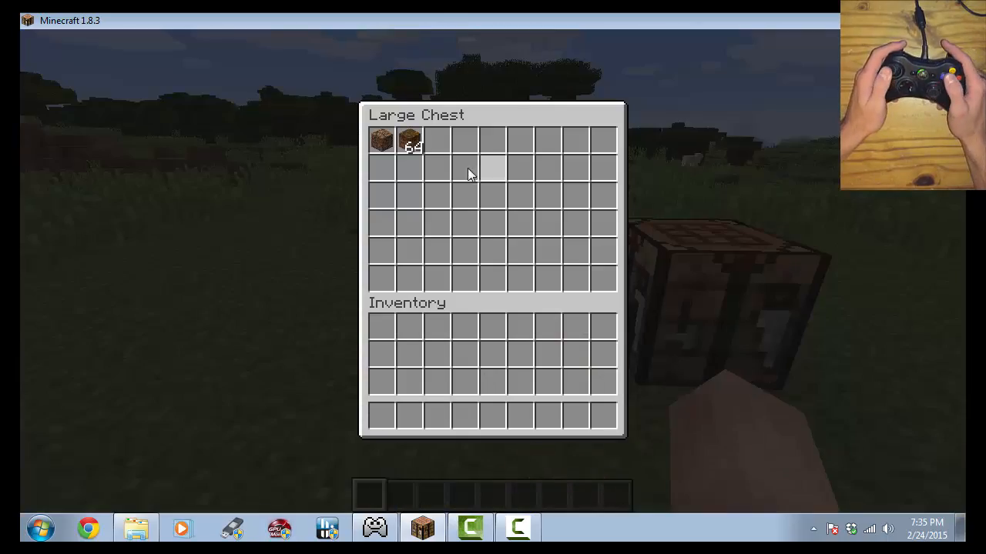
key("Escape")
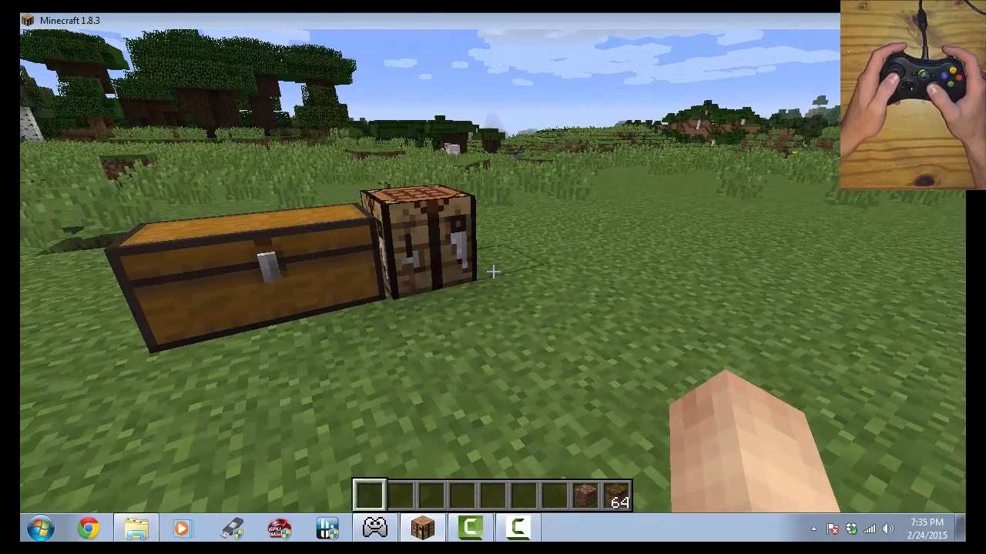
- Browse the Building Blocks and Tools tabs and delete both Podzol stacks from the hotbar
key("e")
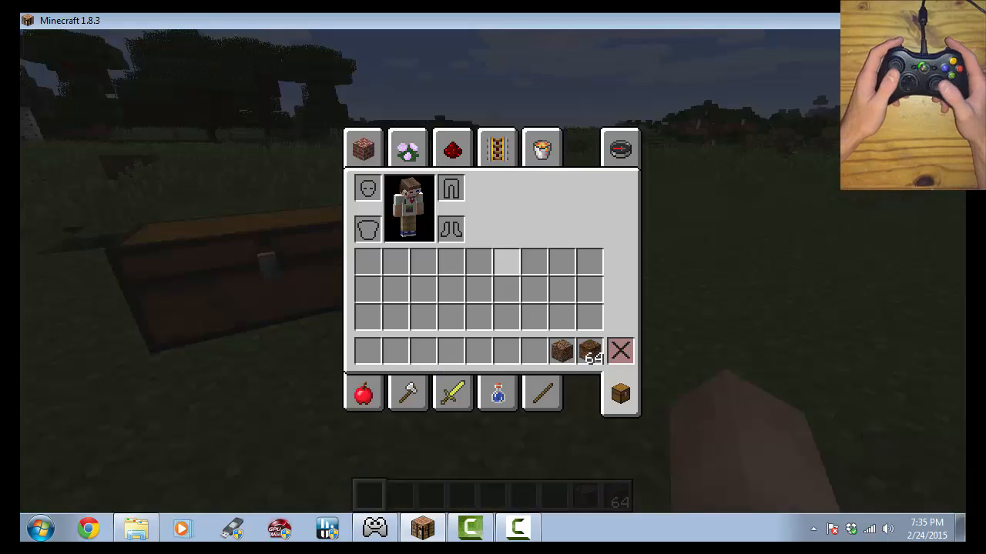
left_click(363, 147)
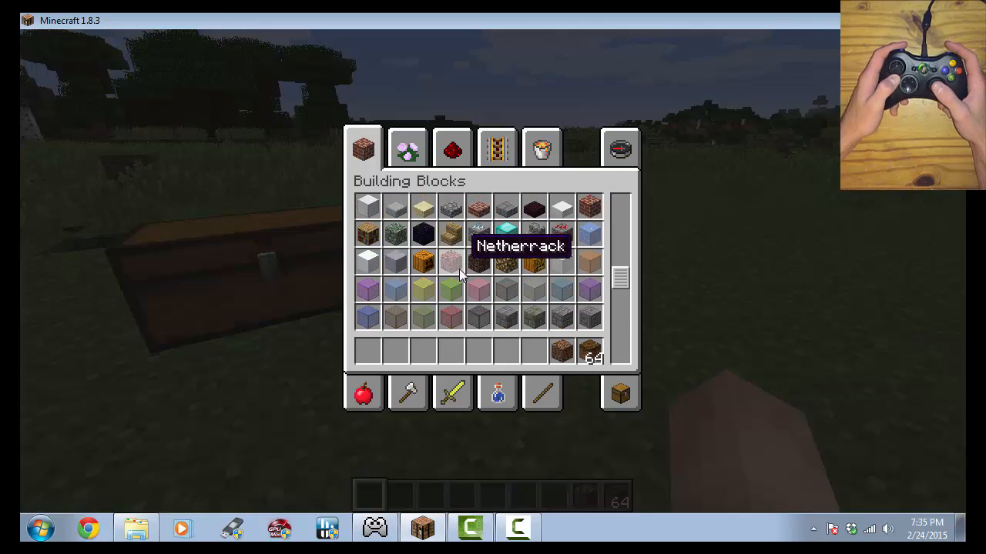
left_click(407, 393)
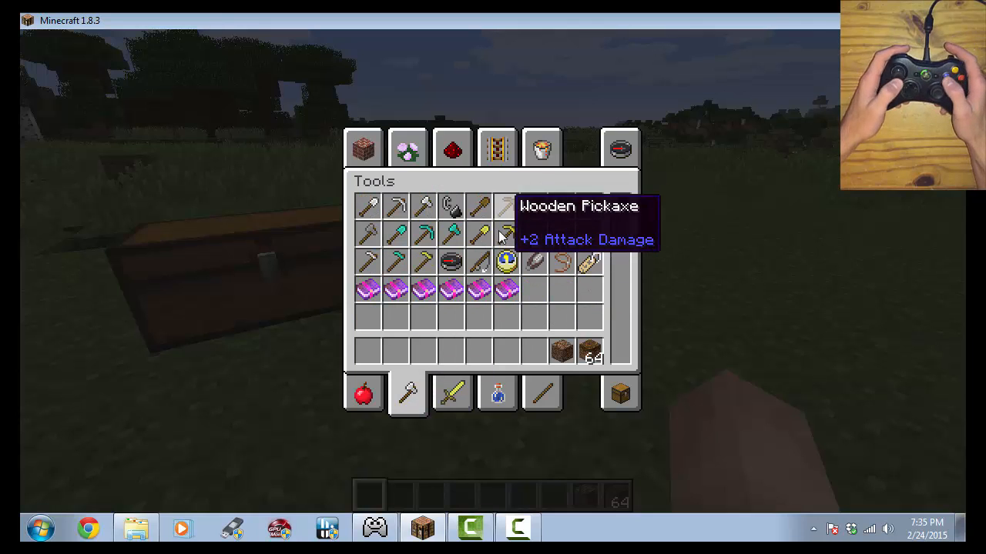
left_click(362, 147)
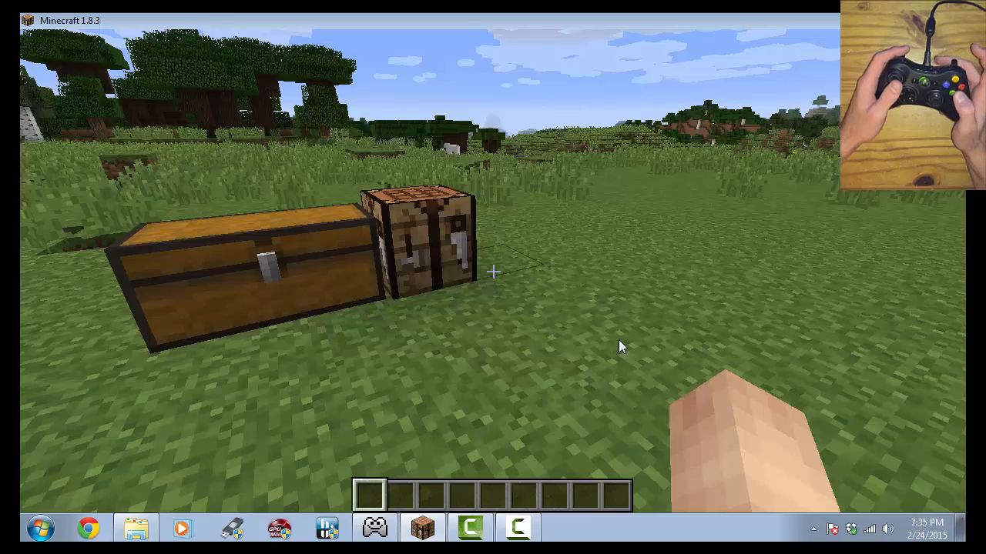
- Bind set 2 with left/right mouse on face buttons, E on B, arrows on right stick
key("Escape")
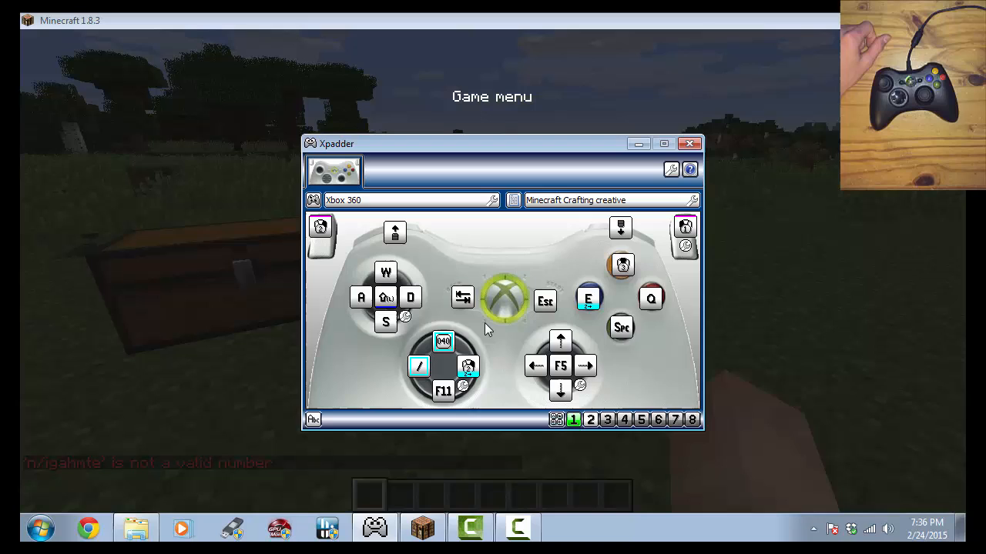
mouse_move(539, 302)
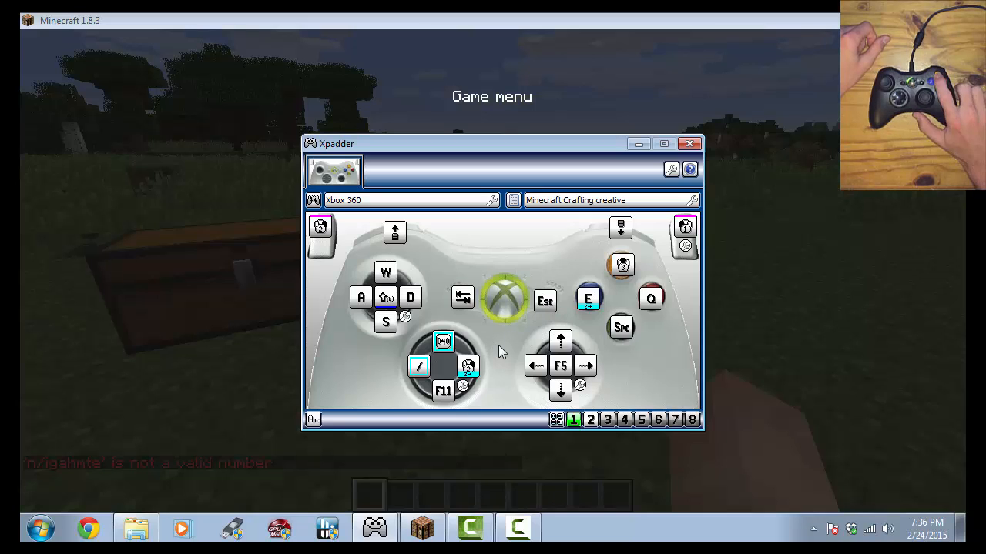
left_click(590, 420)
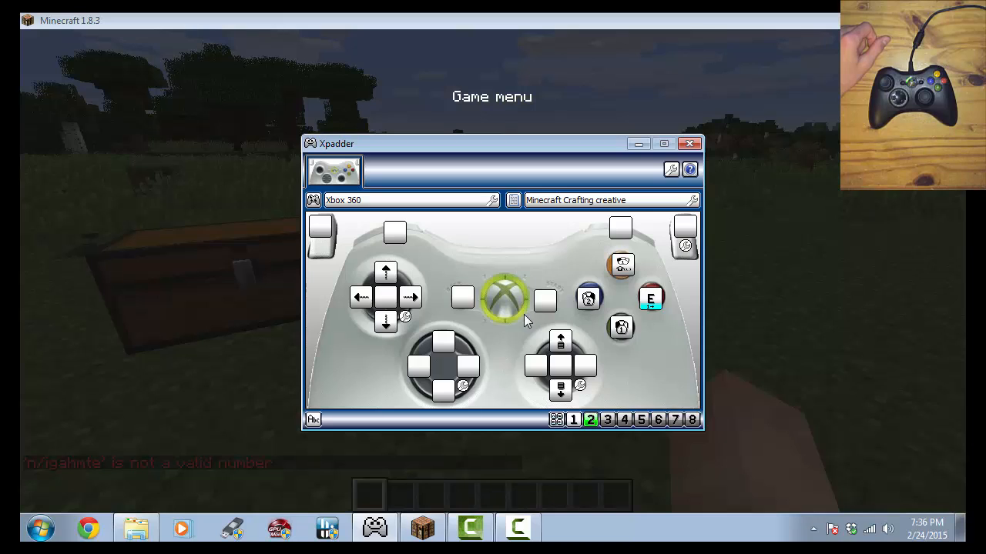
mouse_move(514, 346)
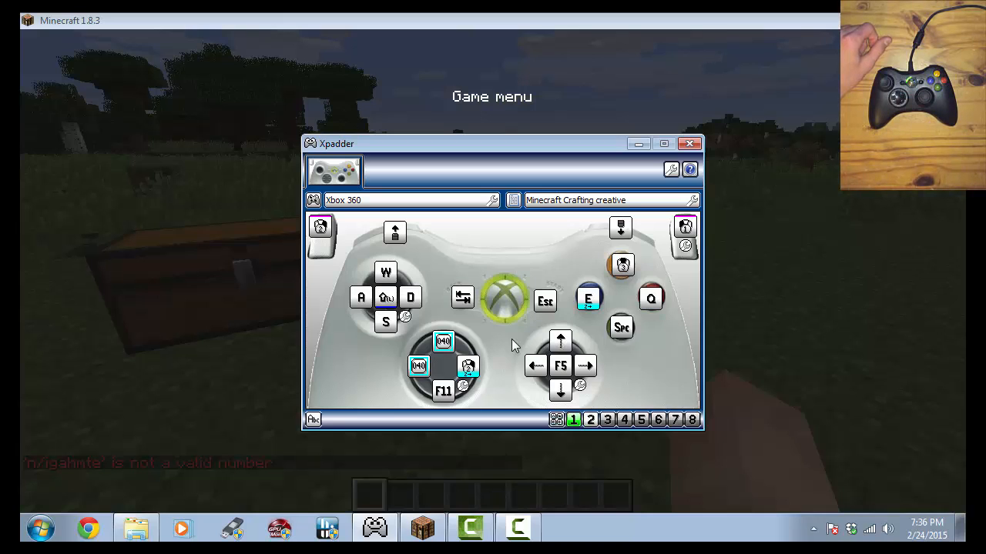
mouse_move(320, 227)
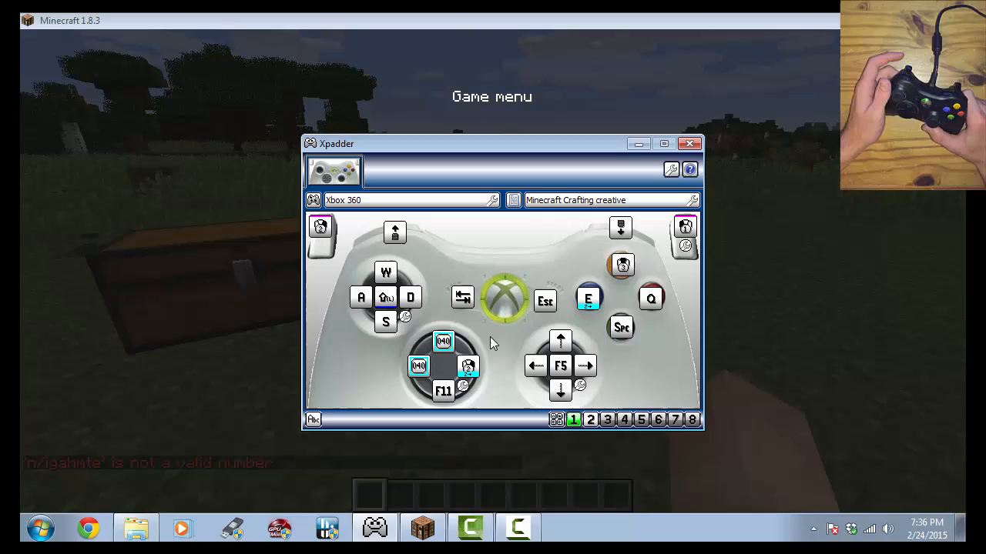
left_click(590, 419)
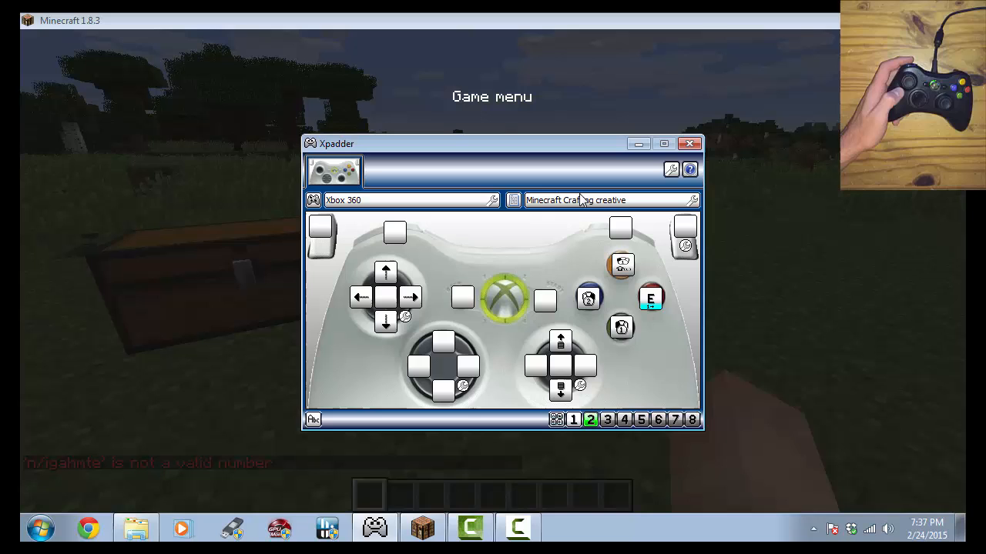
mouse_move(579, 204)
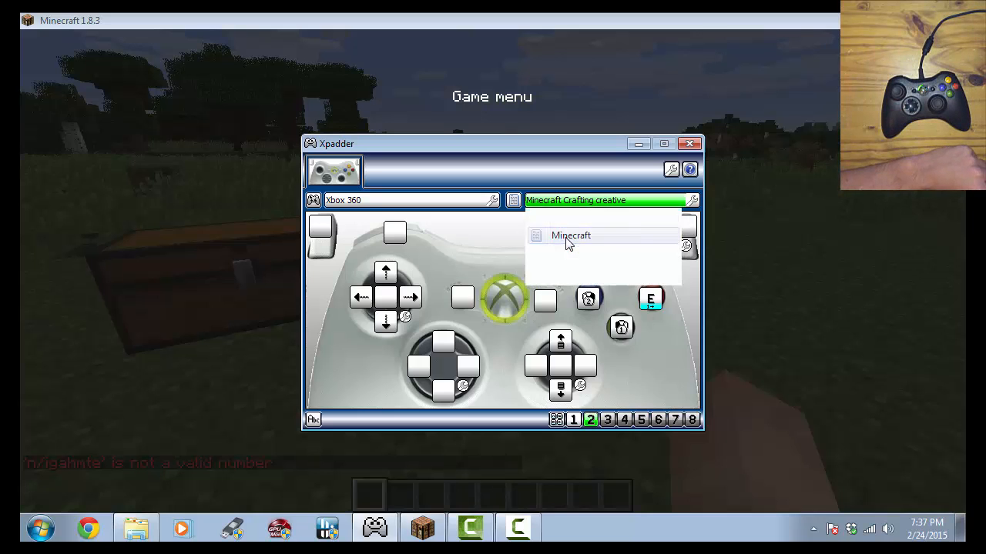
- Load the Minecraft profile and make set 1's E button select set 2 one-way
left_click(570, 235)
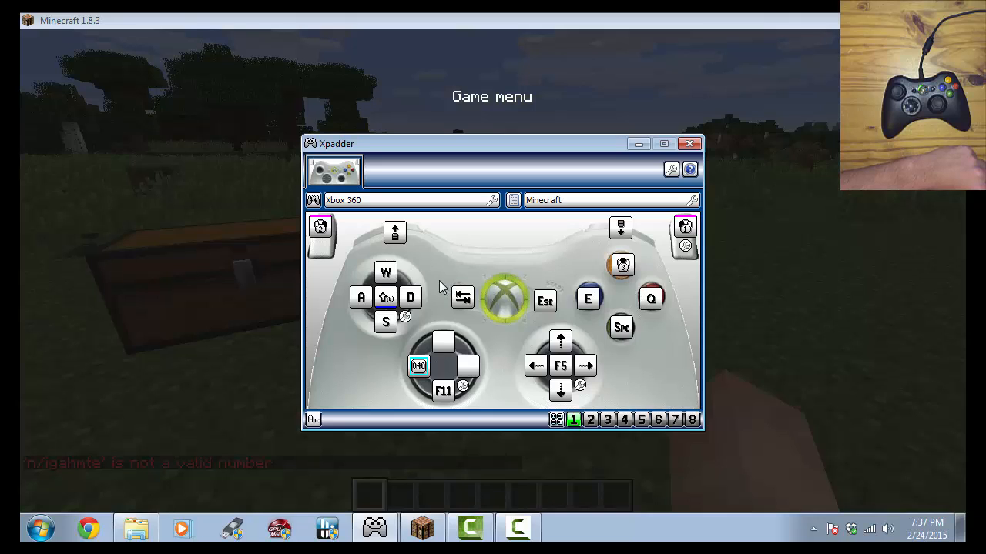
mouse_move(324, 258)
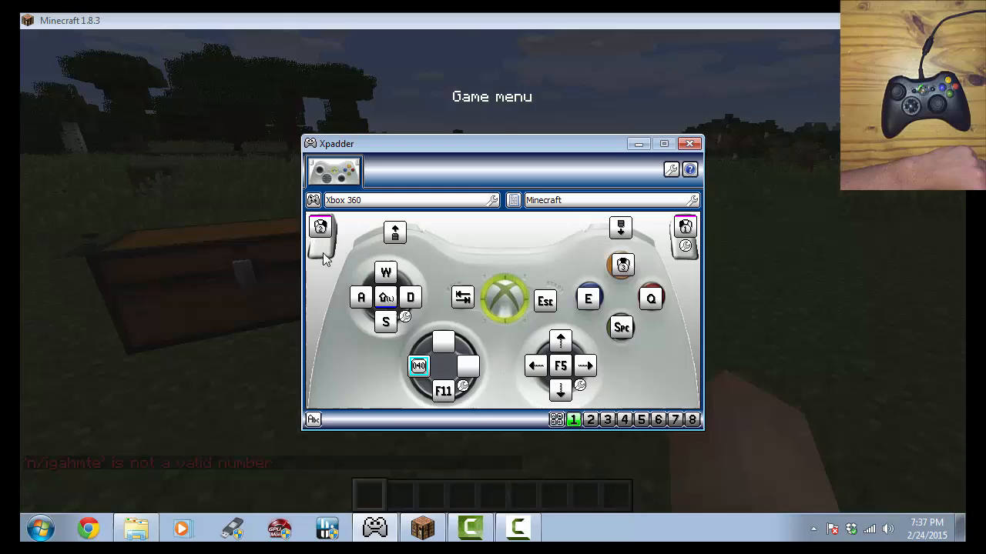
mouse_move(501, 366)
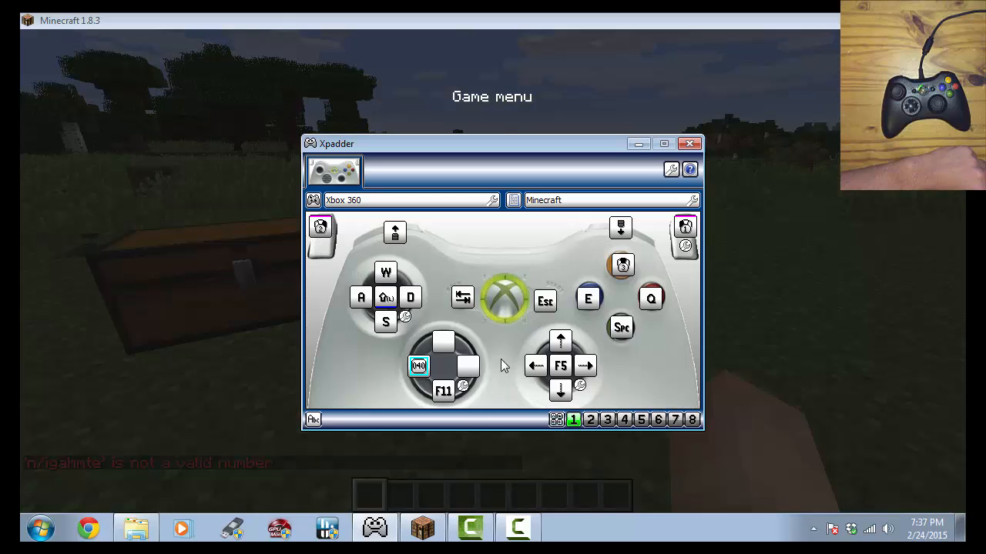
mouse_move(587, 308)
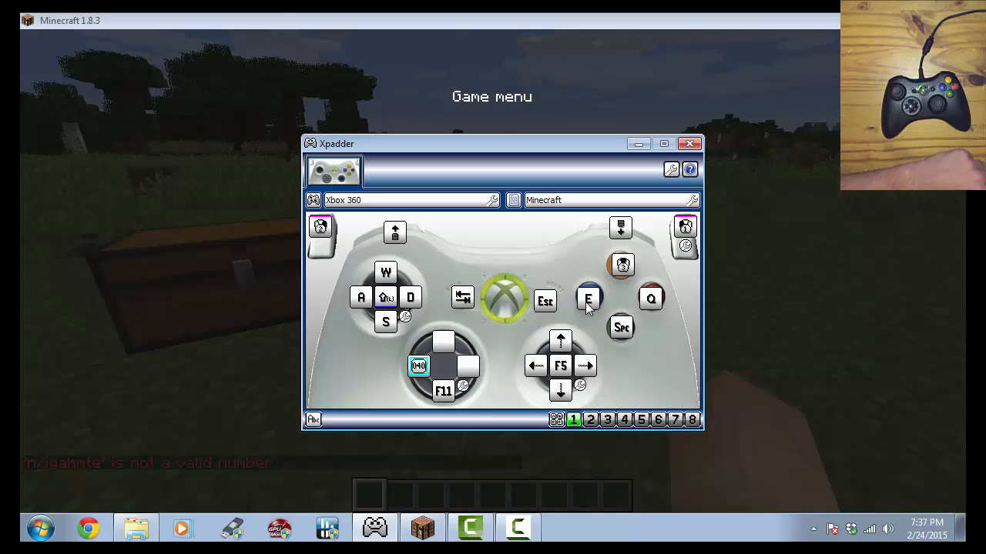
right_click(587, 299)
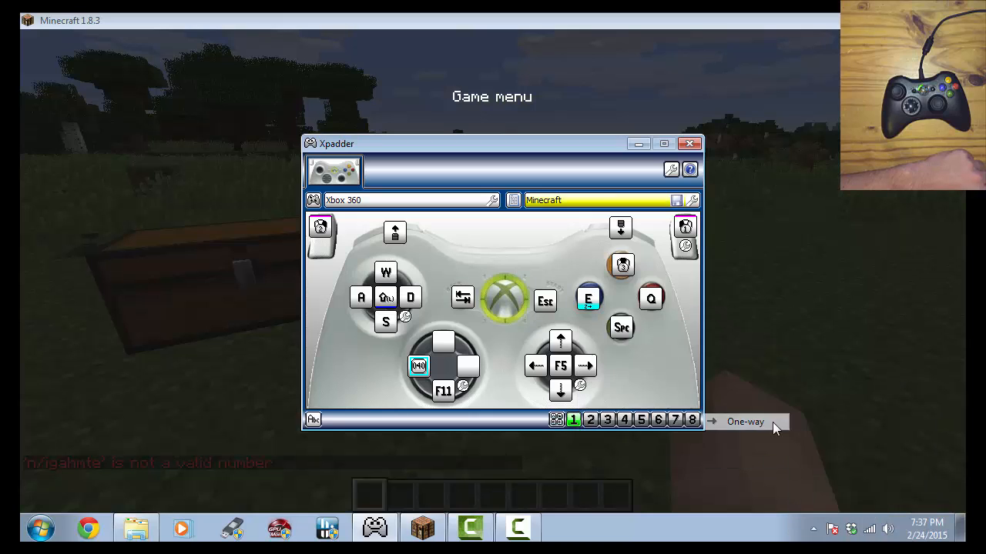
left_click(589, 420)
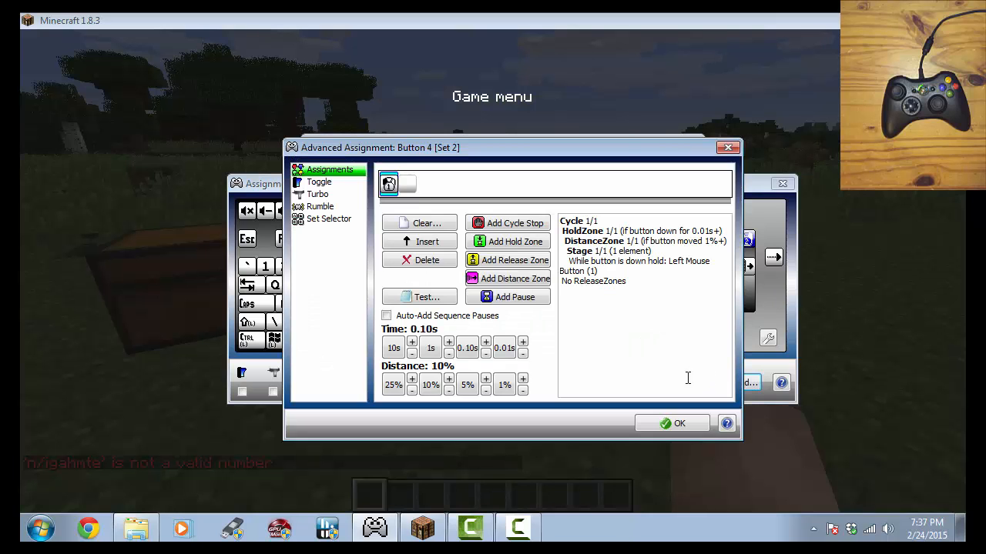
- Confirm the hold assignment, then give set 2's B button E with one-way switch to set 1
left_click(408, 183)
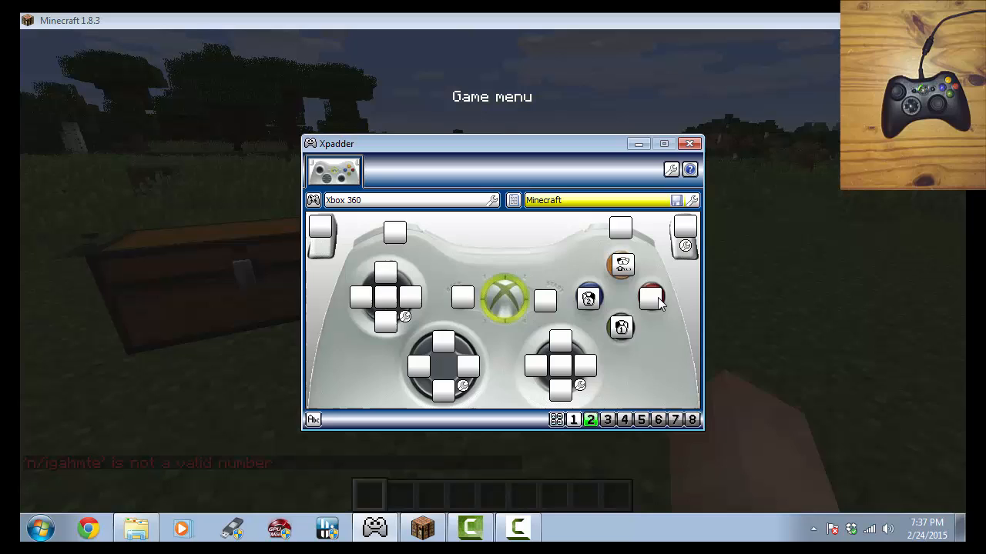
left_click(652, 299)
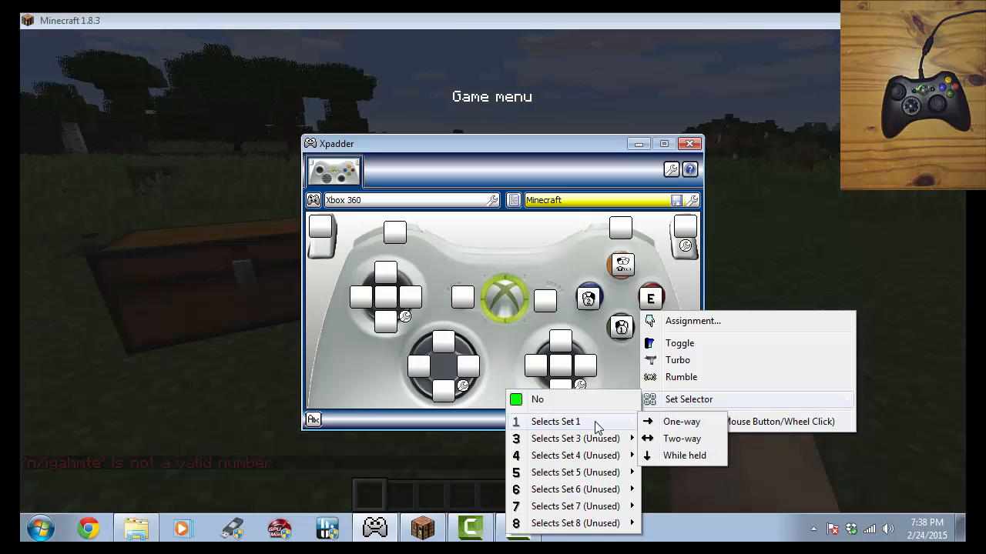
left_click(555, 421)
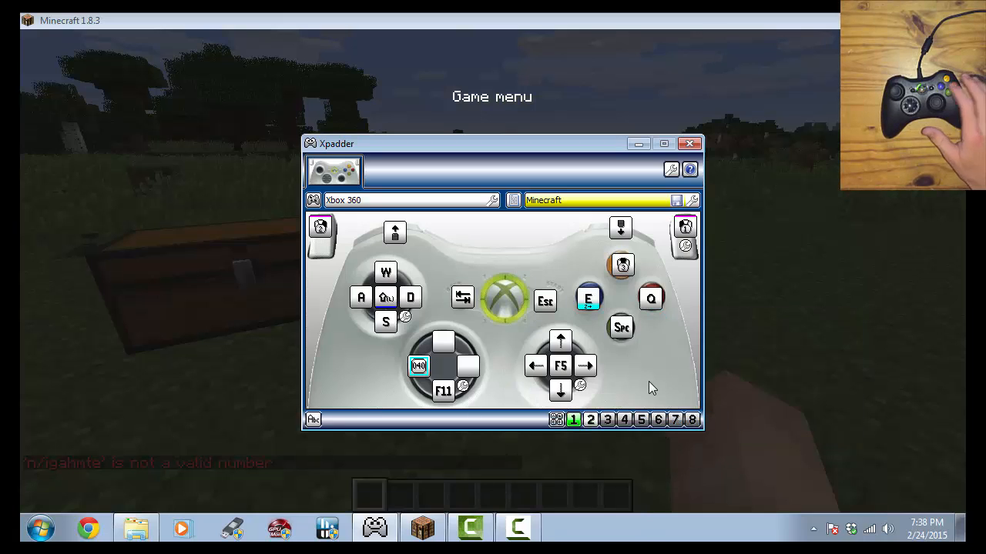
left_click(590, 419)
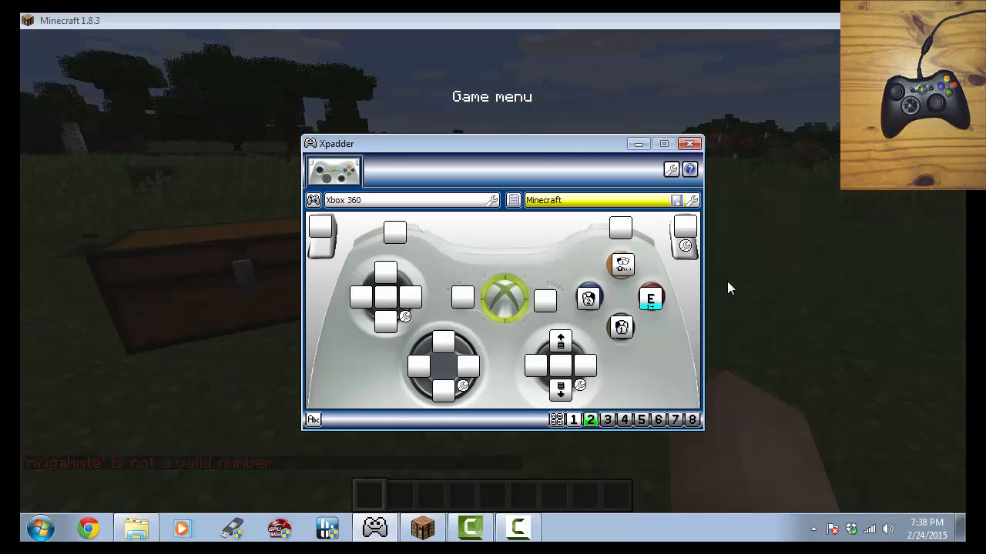
mouse_move(407, 324)
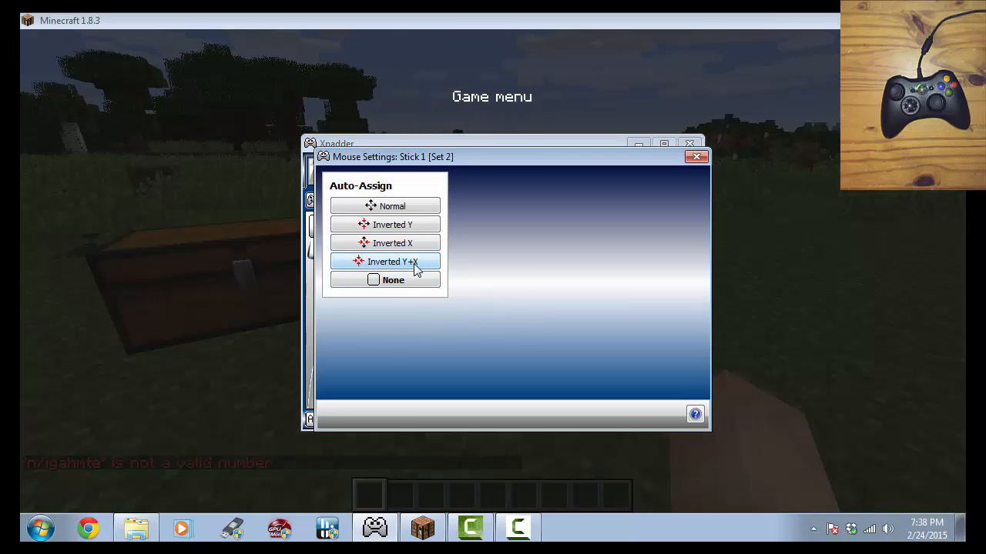
- Set Stick 1 in set 2 to Normal mouse movement, Move Together, speed 25
left_click(392, 261)
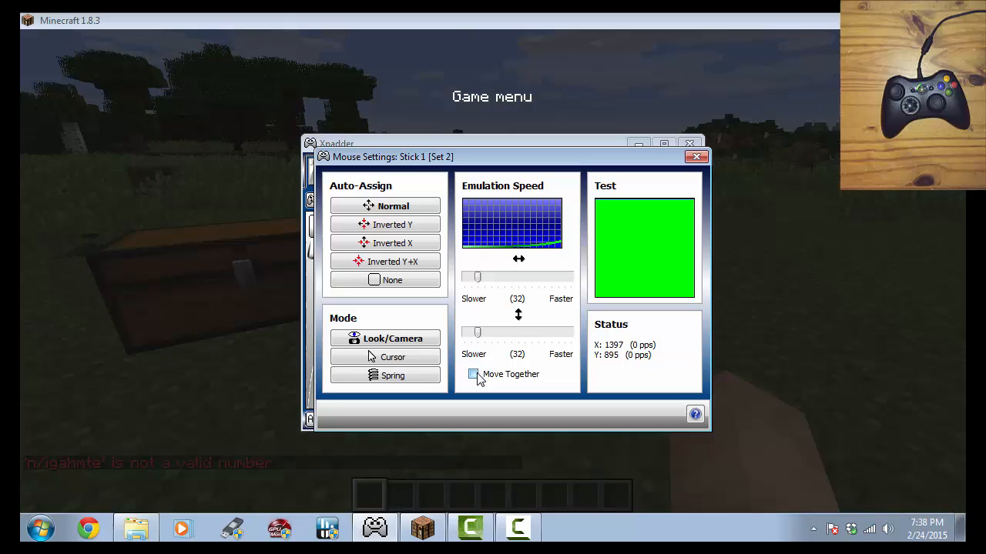
left_click(472, 374)
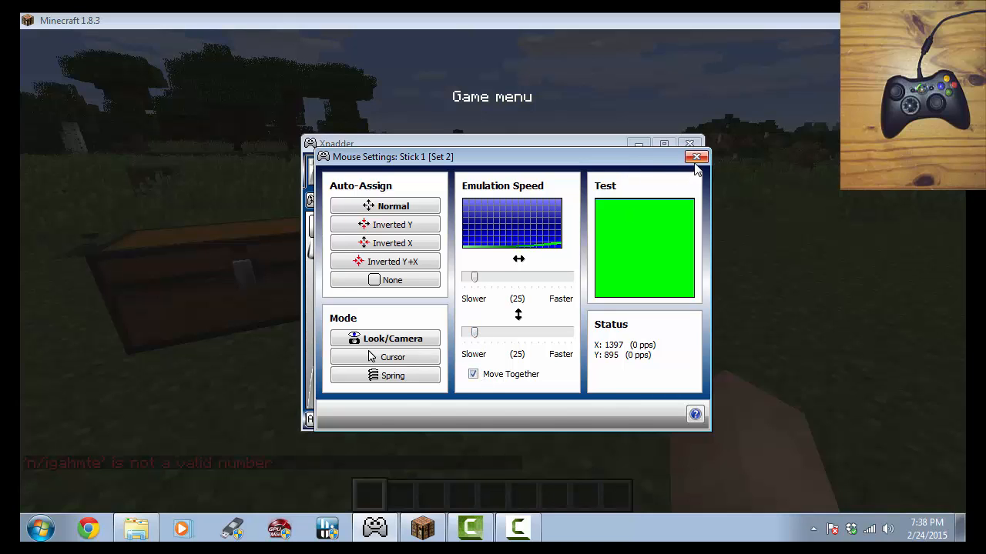
left_click(696, 156)
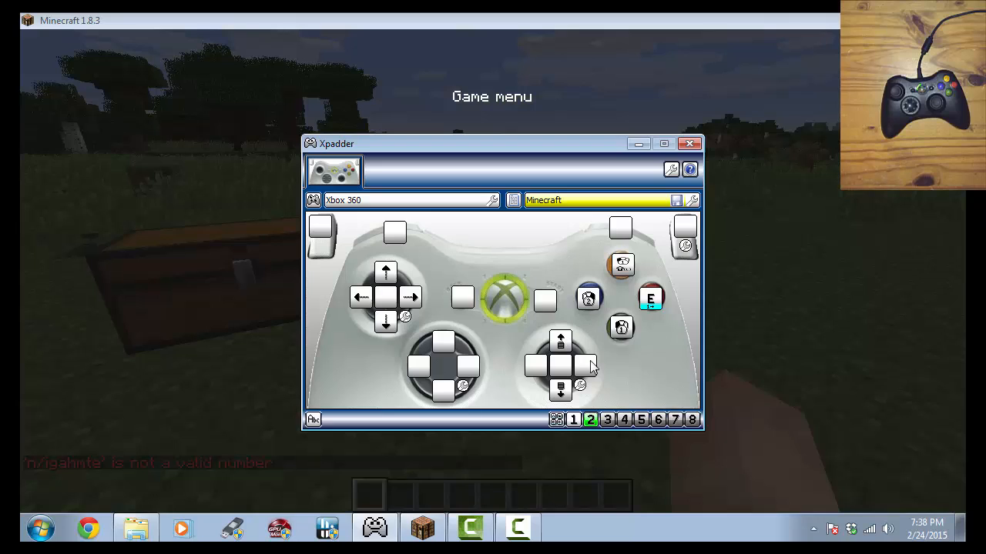
mouse_move(658, 325)
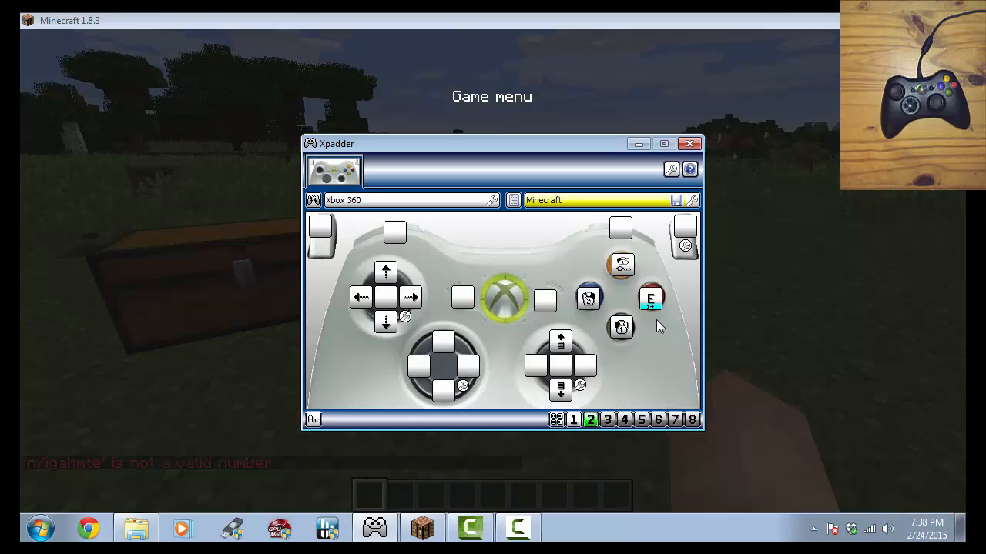
mouse_move(616, 373)
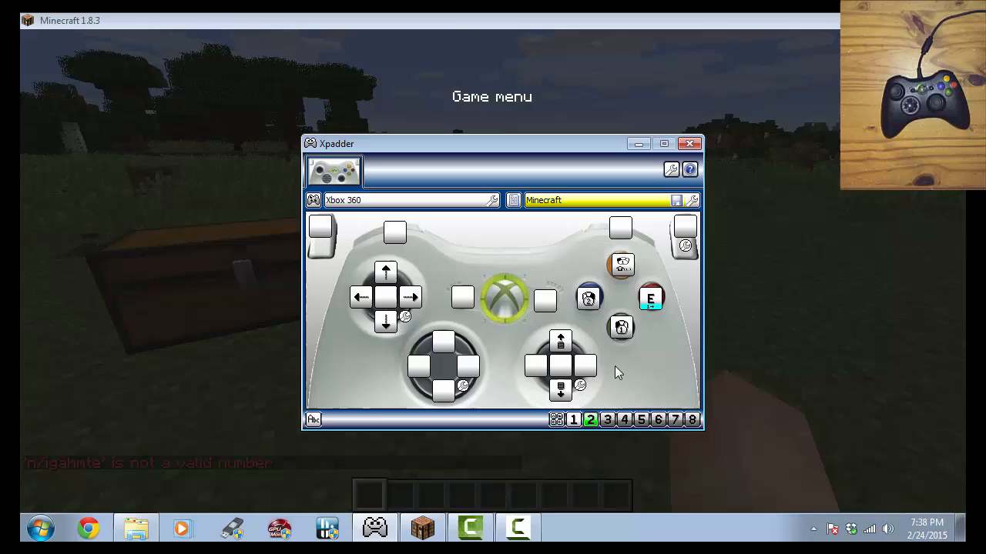
mouse_move(627, 374)
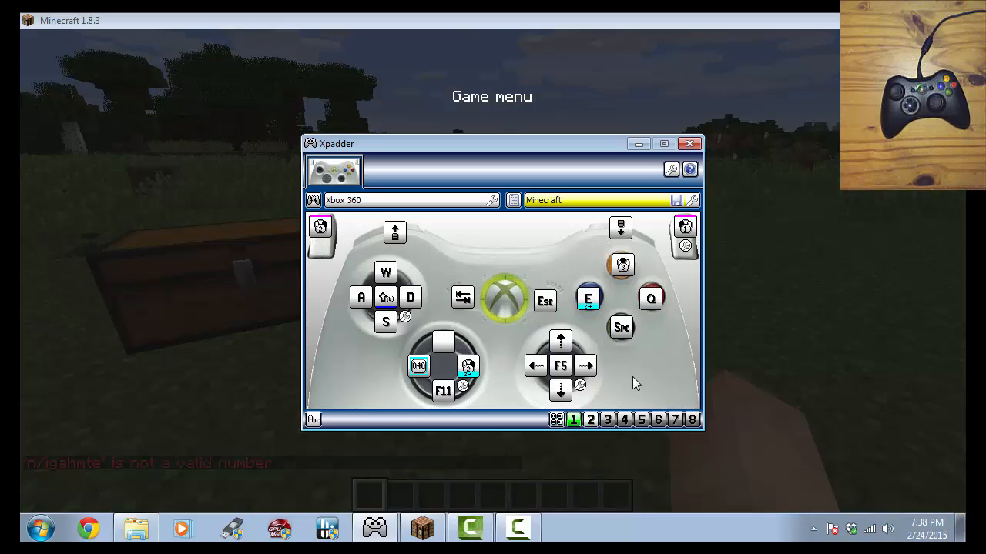
mouse_move(561, 383)
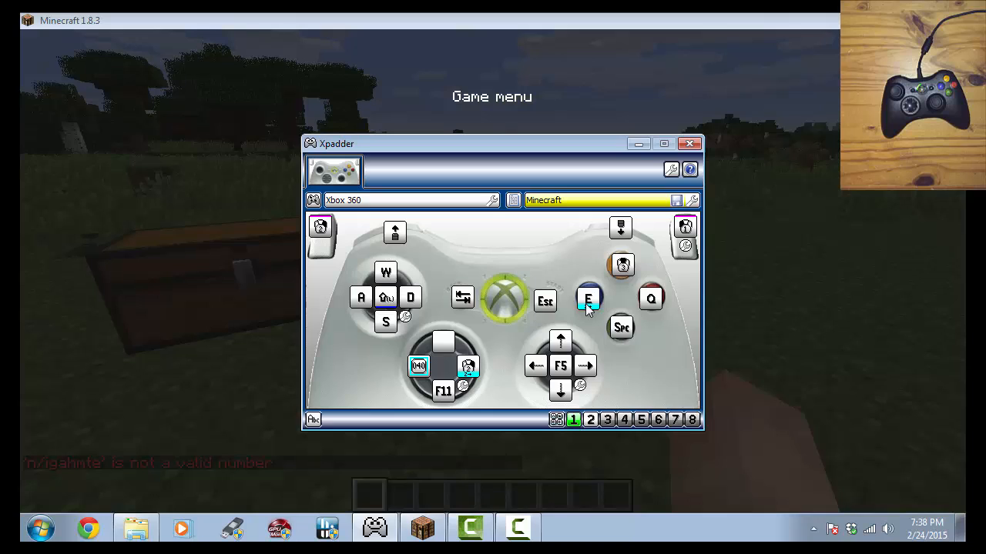
mouse_move(601, 367)
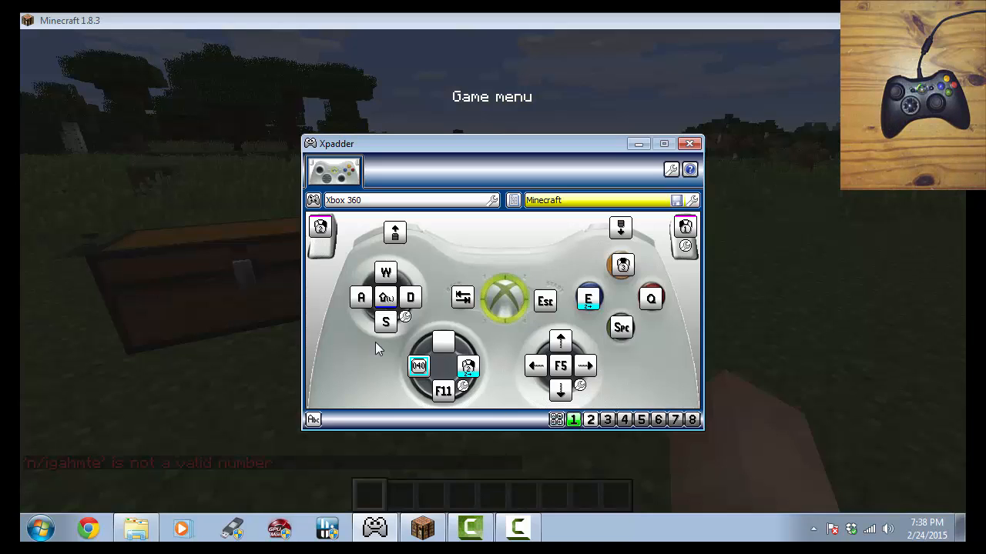
mouse_move(640, 375)
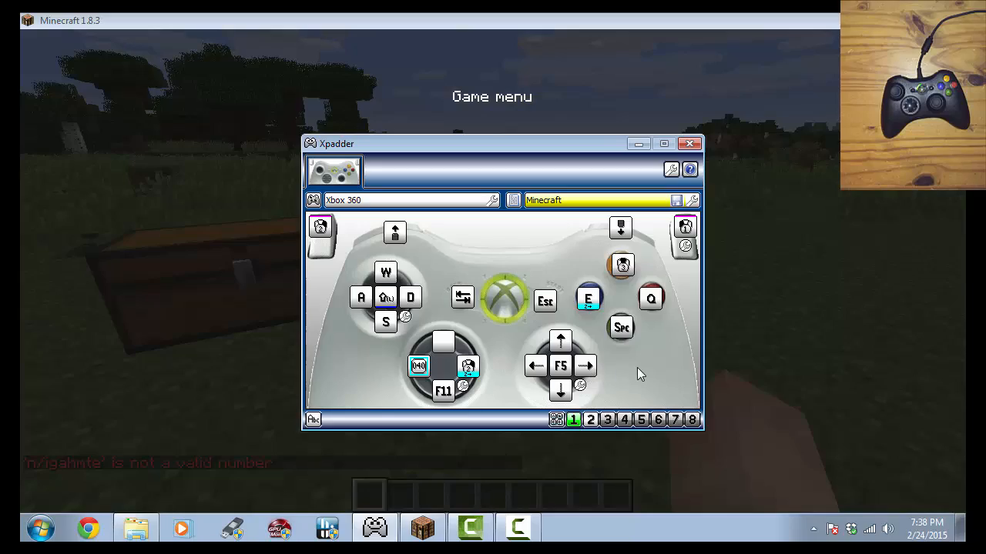
- Minimize Xpadder and click Back to Game to resume Minecraft
left_click(689, 143)
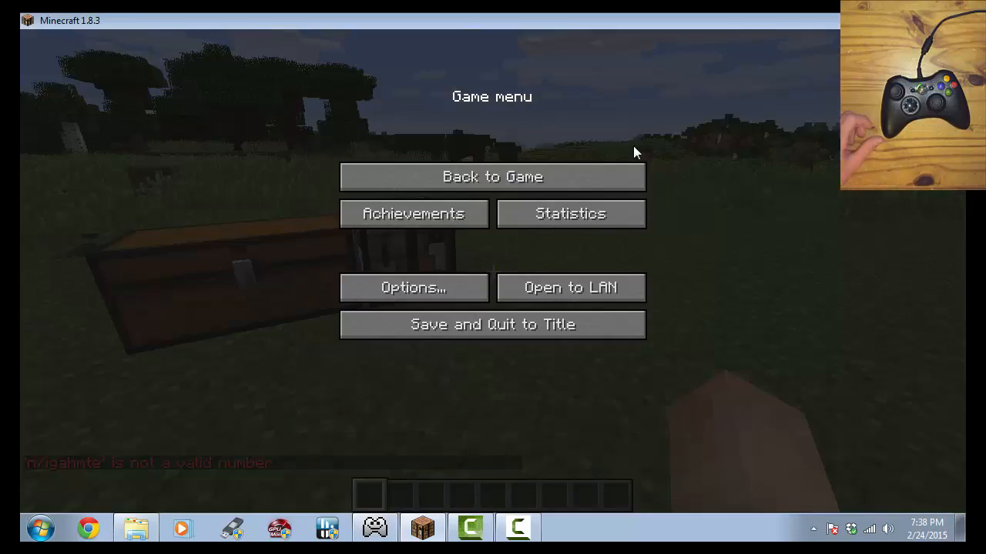
left_click(492, 176)
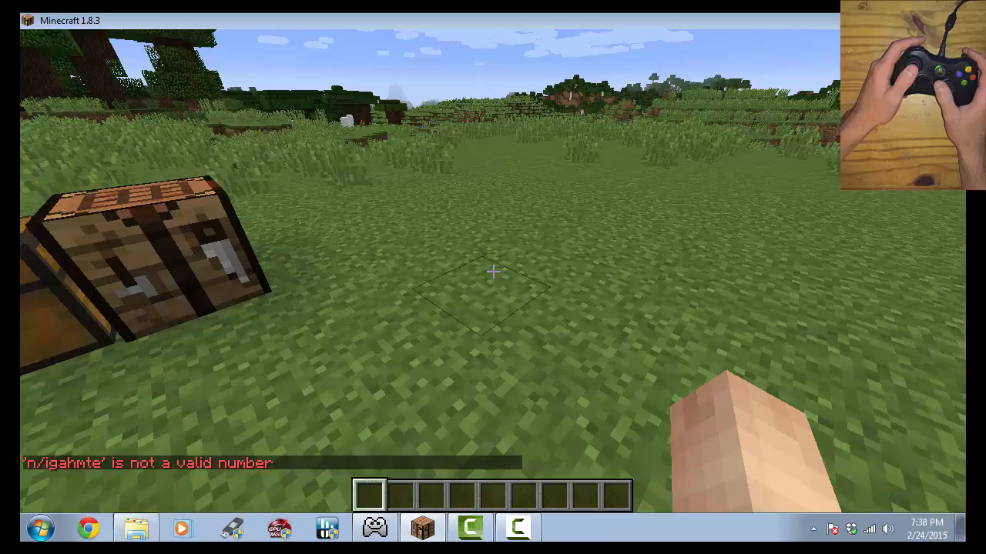